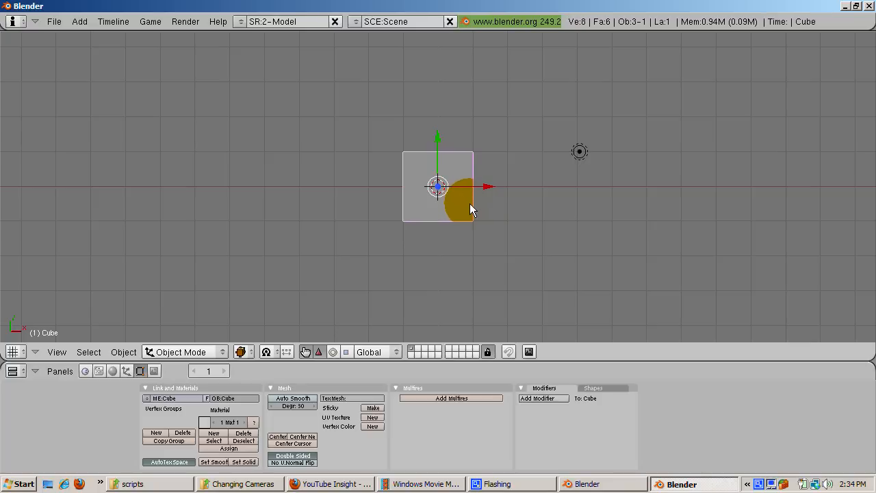
- Erase the default cube and add a Monkey head mesh in its place
key(x)
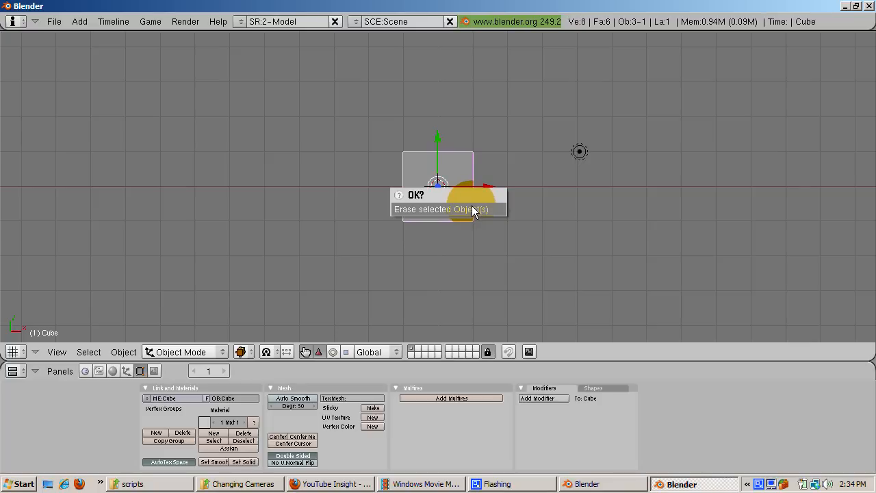
click(441, 208)
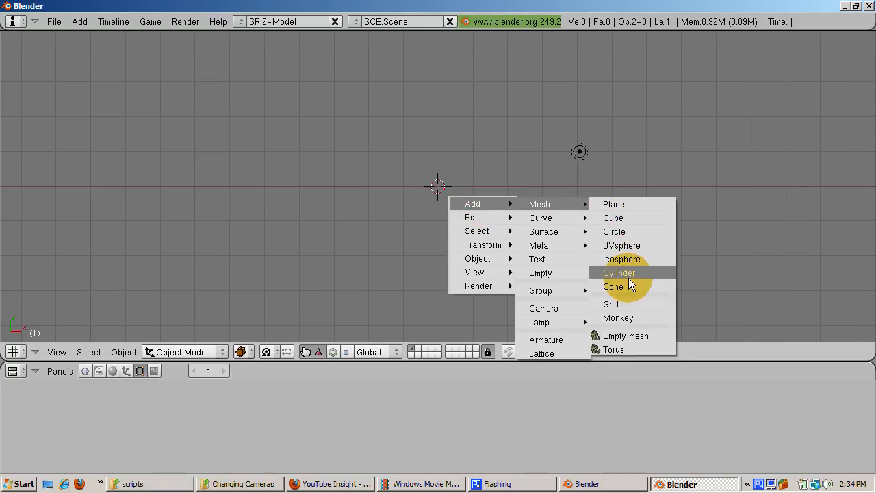
click(619, 317)
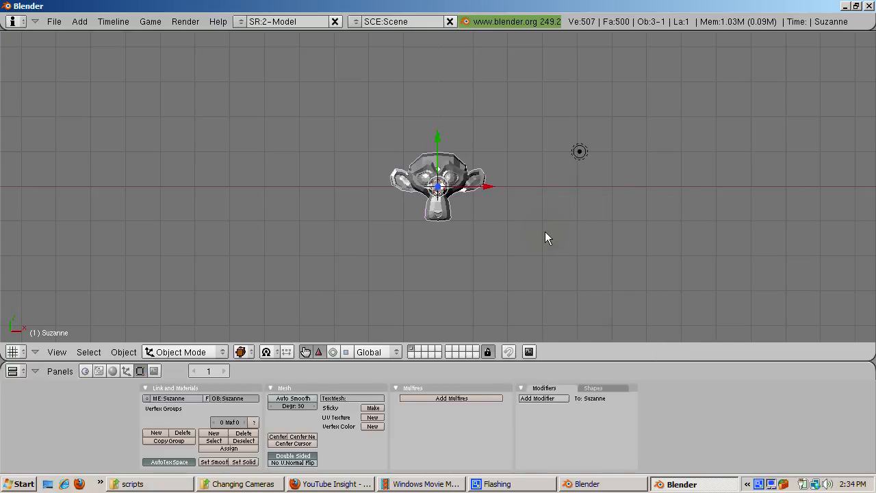
mouse_move(553, 243)
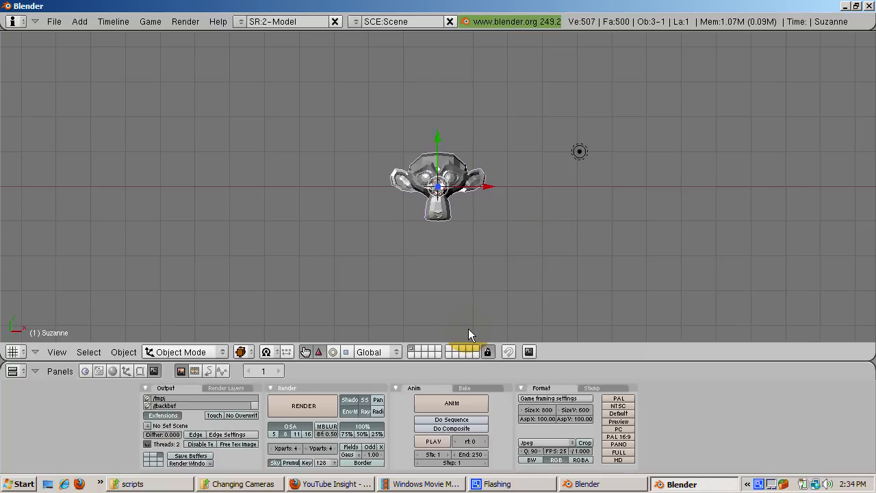
- Set the output size to the 640×512 preset and render a test image of the monkey
click(617, 422)
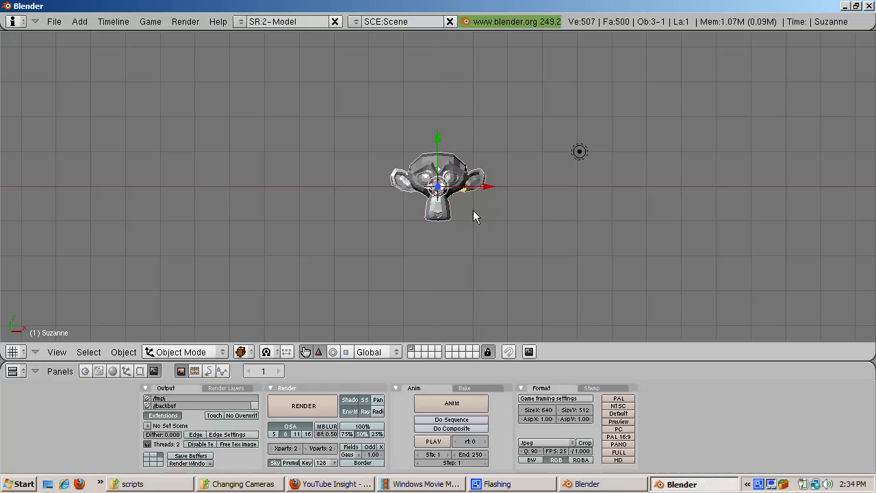
mouse_move(473, 217)
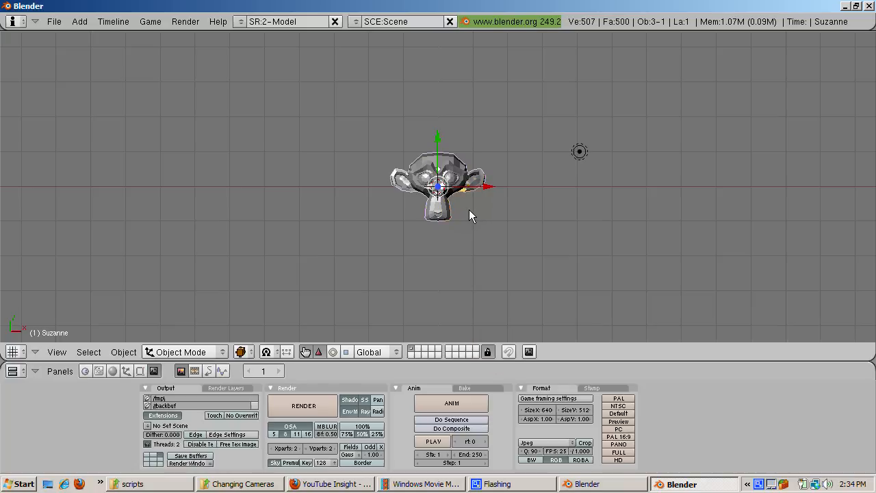
click(304, 405)
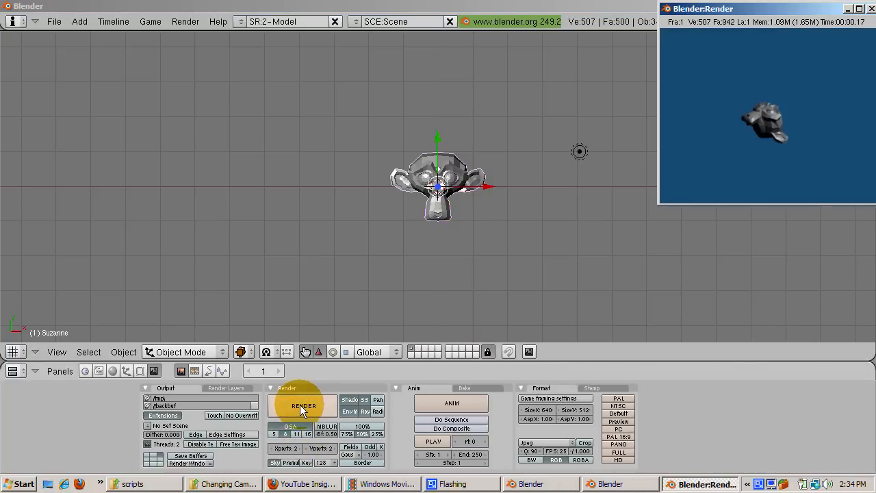
click(304, 405)
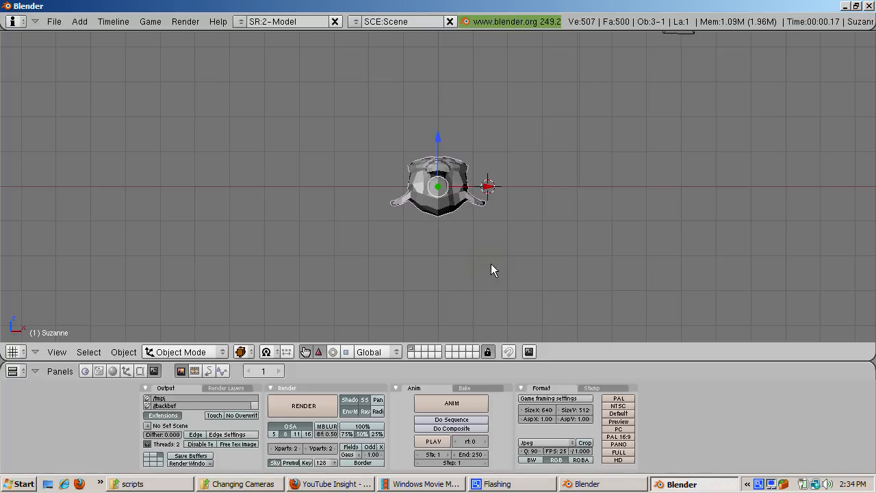
mouse_move(500, 263)
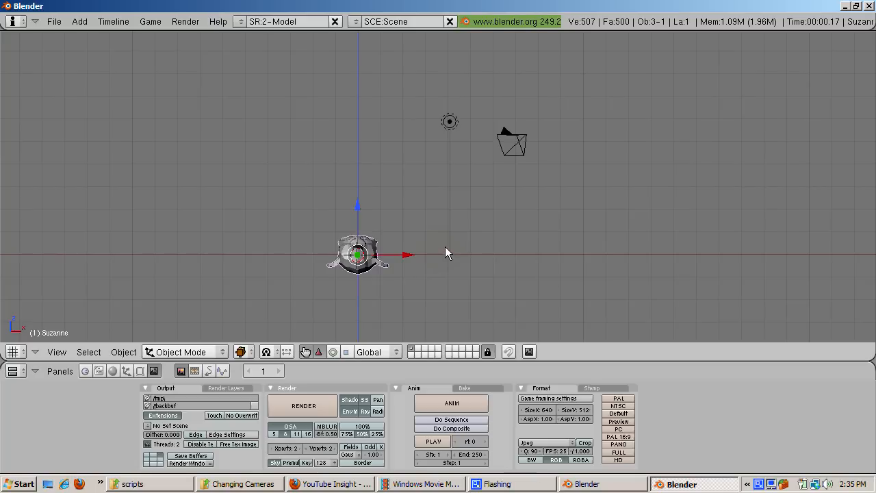
- Add Camera.001 from top view and set it as the active camera framing the monkey
click(449, 253)
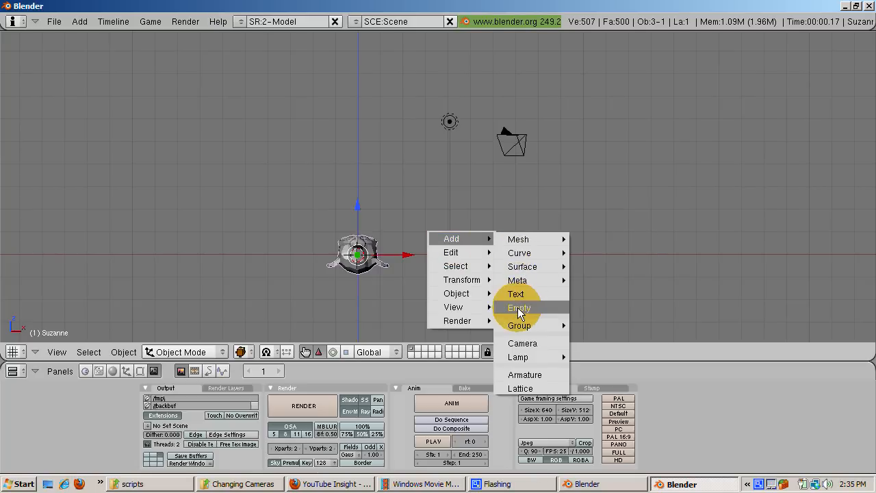
click(523, 343)
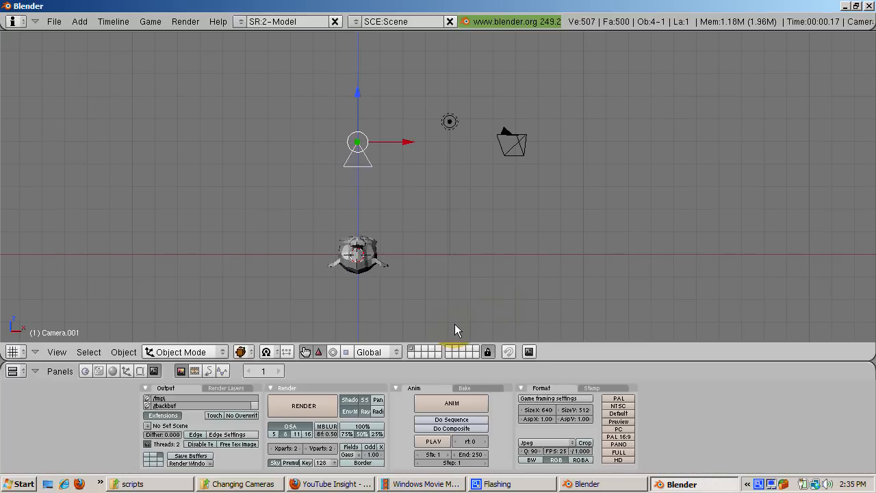
click(57, 351)
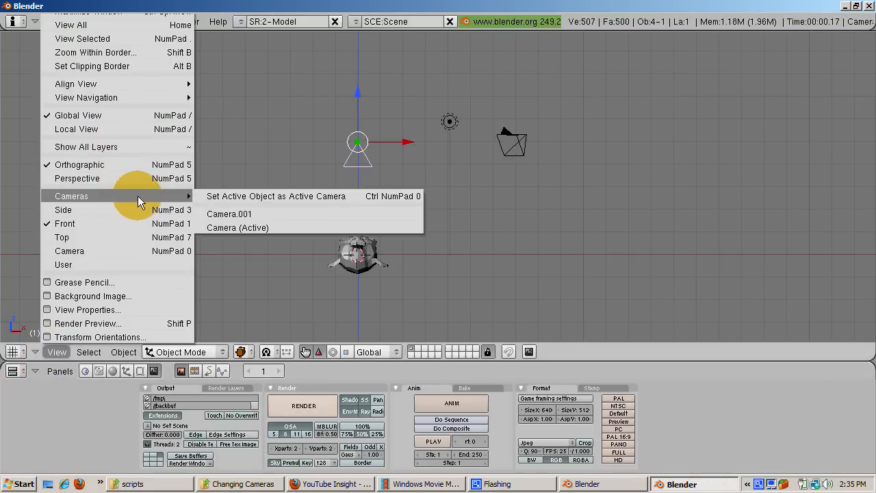
click(229, 214)
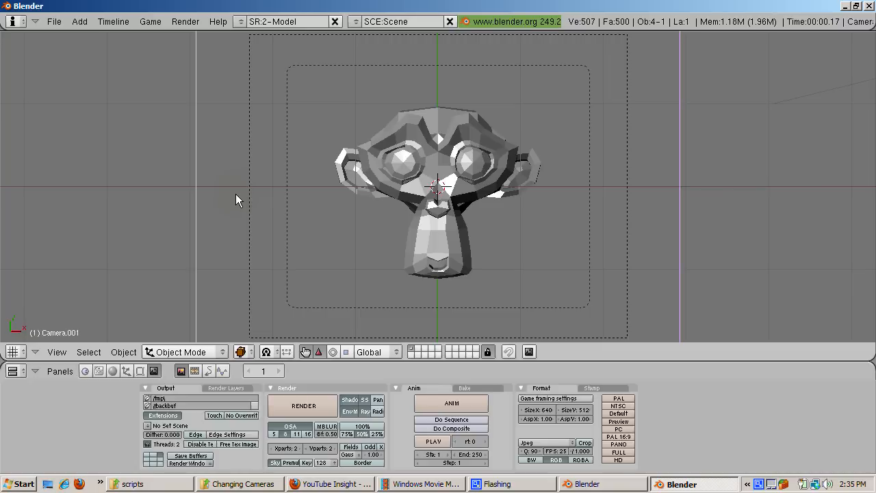
click(304, 405)
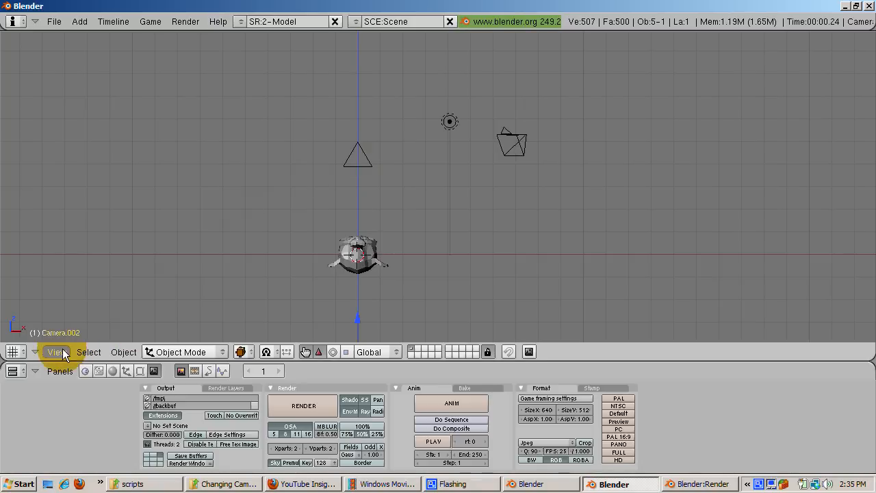
- Set Camera.002 as the active camera and launch a render from it
click(58, 352)
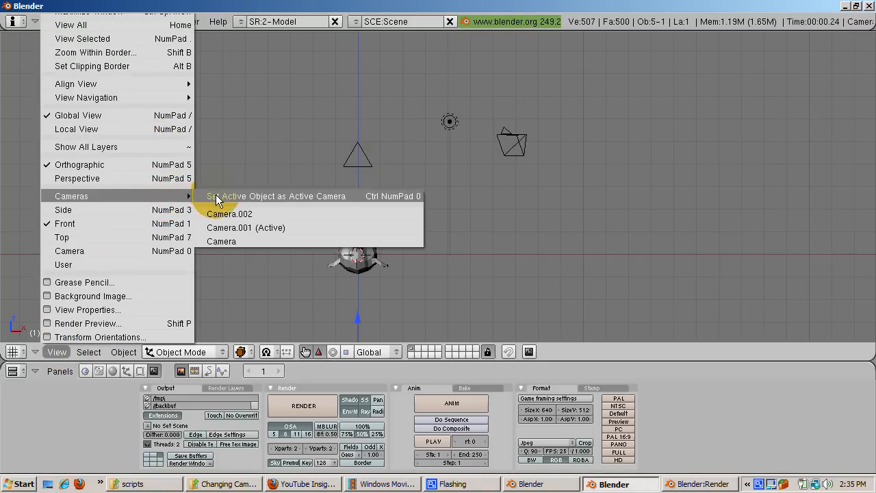
click(228, 214)
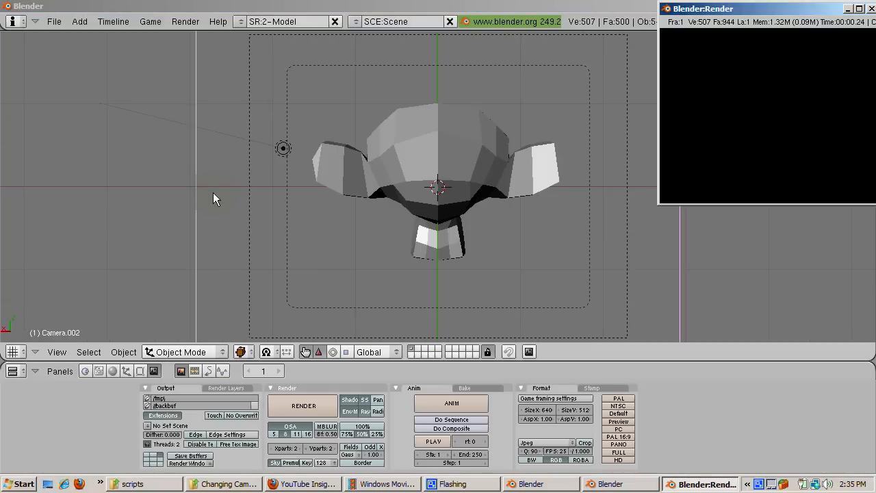
click(304, 406)
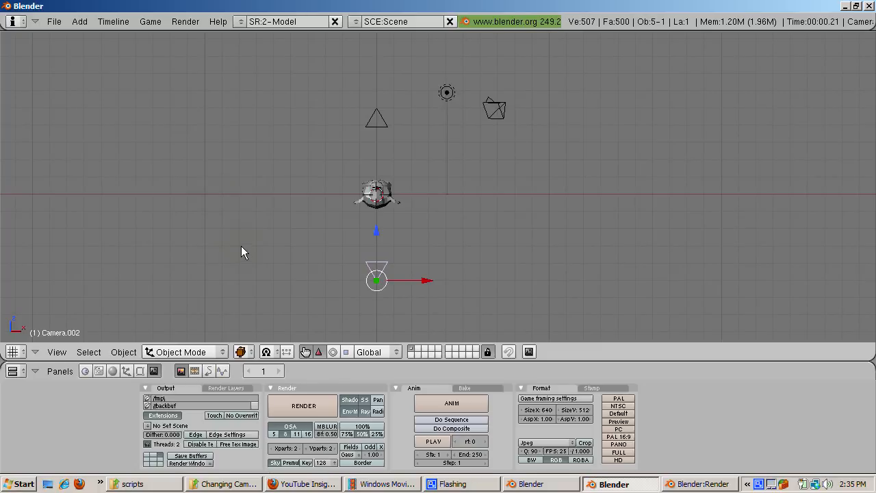
- Switch to the Animation layout and review the three cameras in the Outliner
click(240, 22)
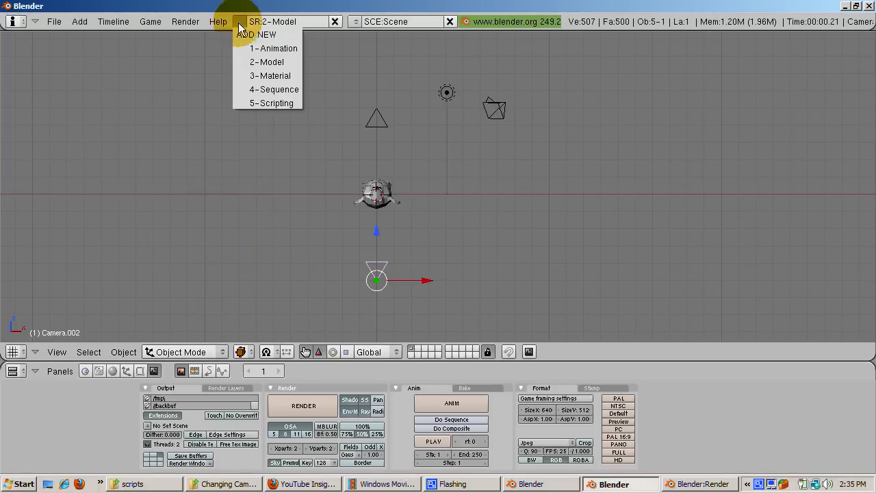
click(274, 48)
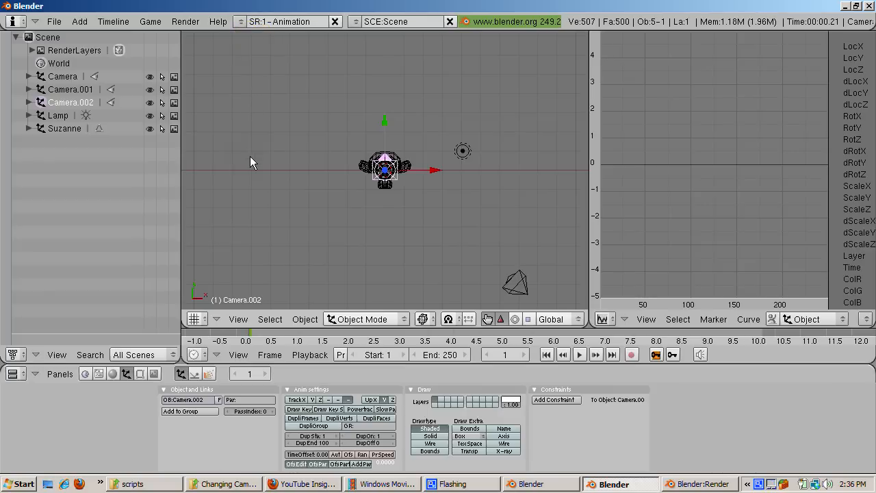
mouse_move(298, 216)
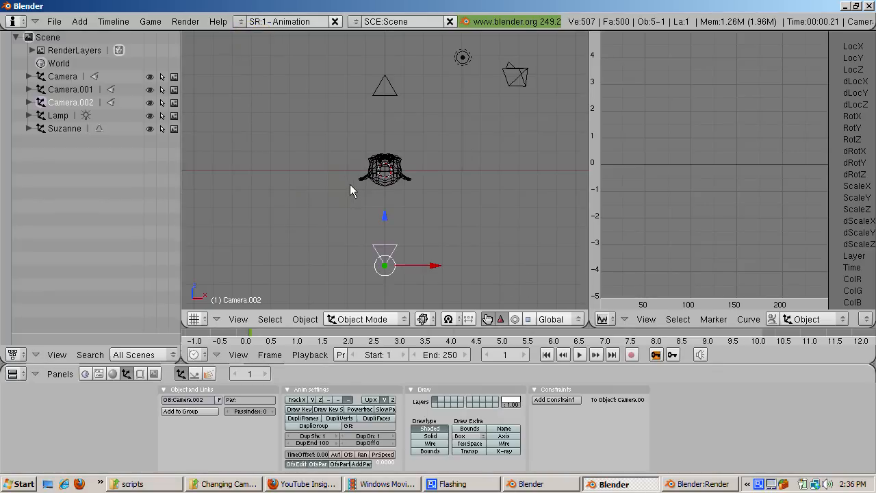
click(62, 77)
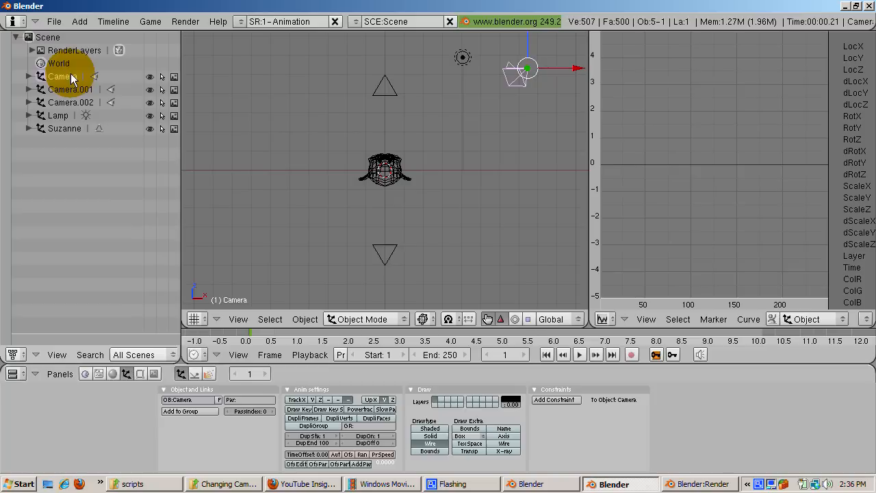
click(71, 89)
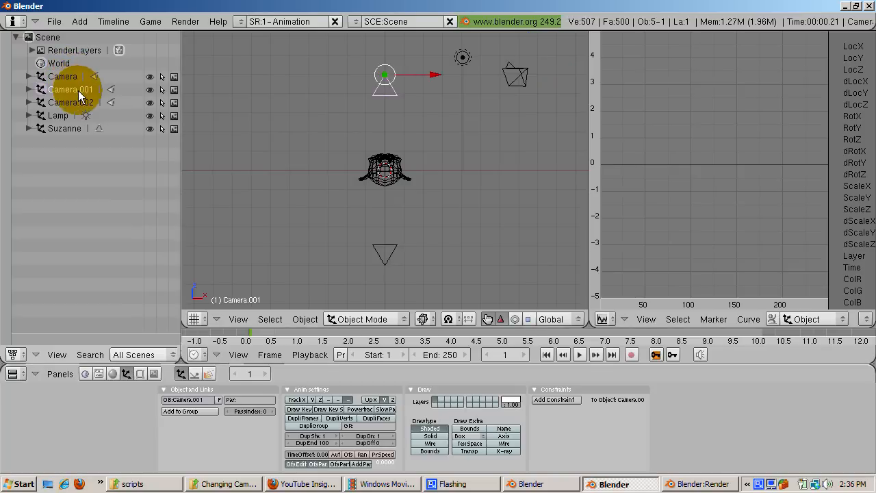
click(65, 101)
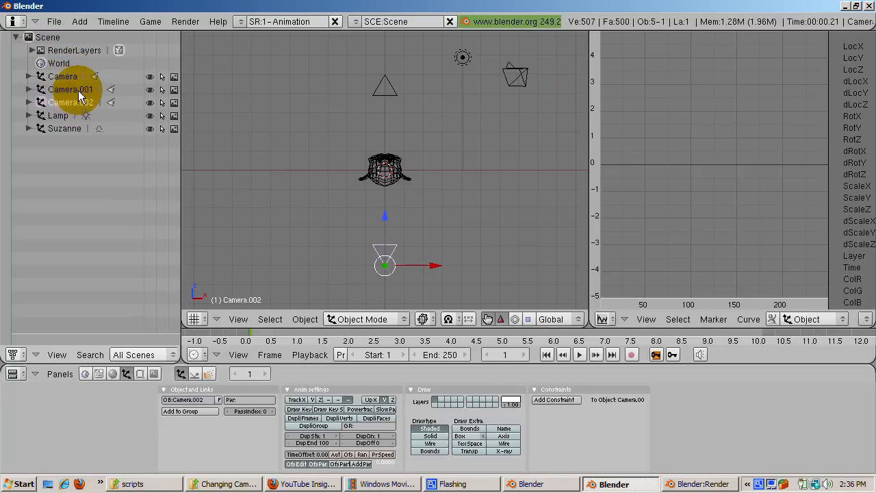
click(71, 91)
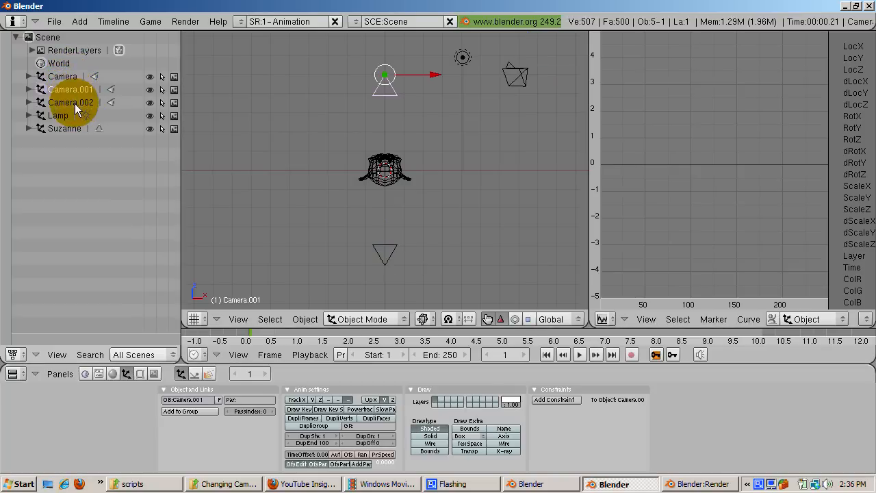
click(71, 101)
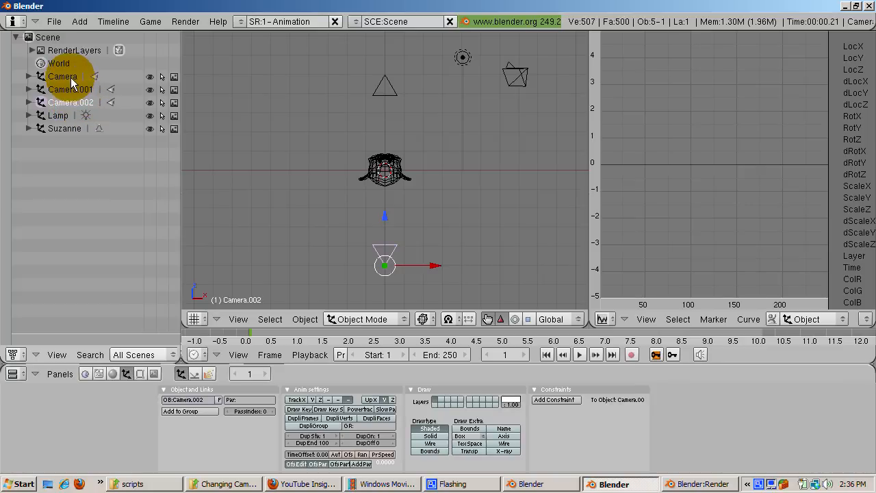
click(63, 77)
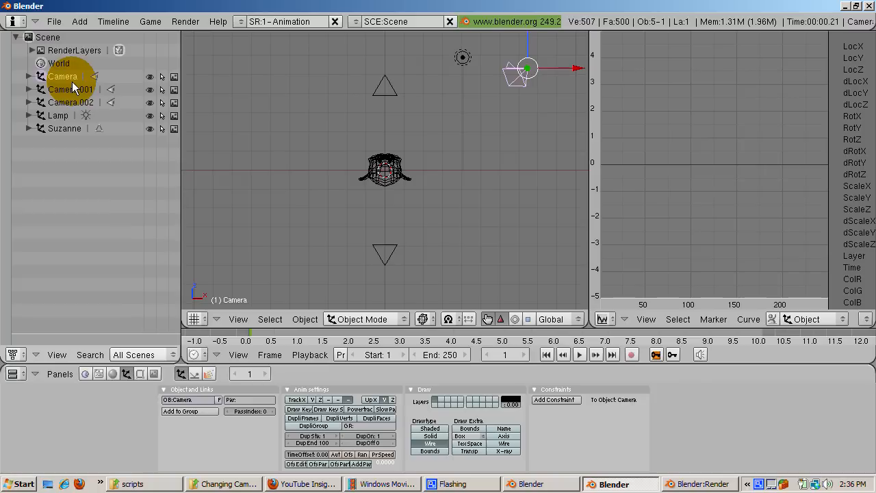
click(68, 89)
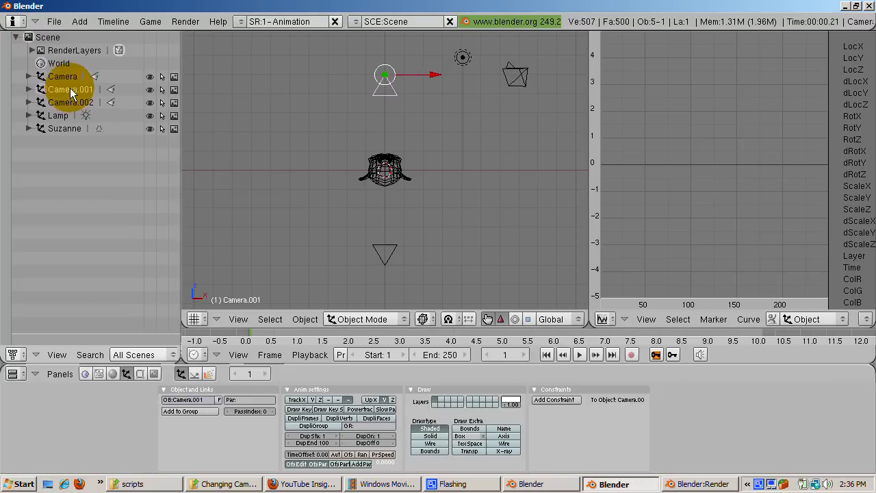
mouse_move(71, 102)
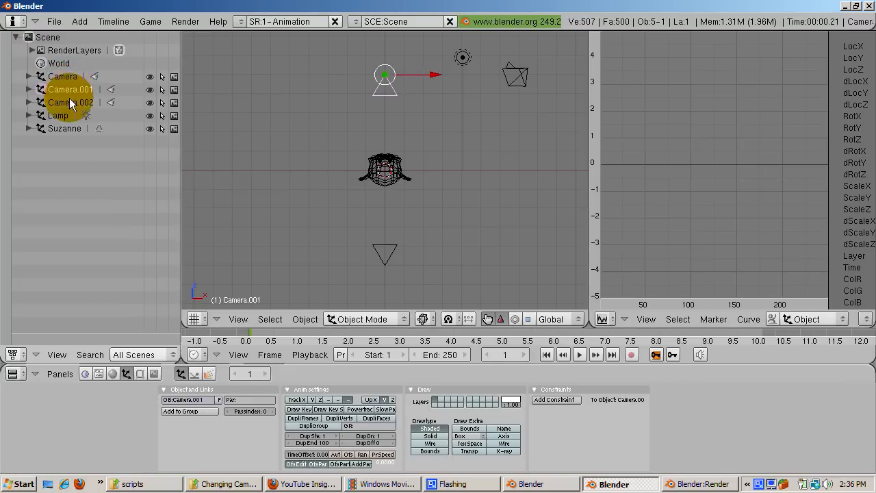
click(70, 102)
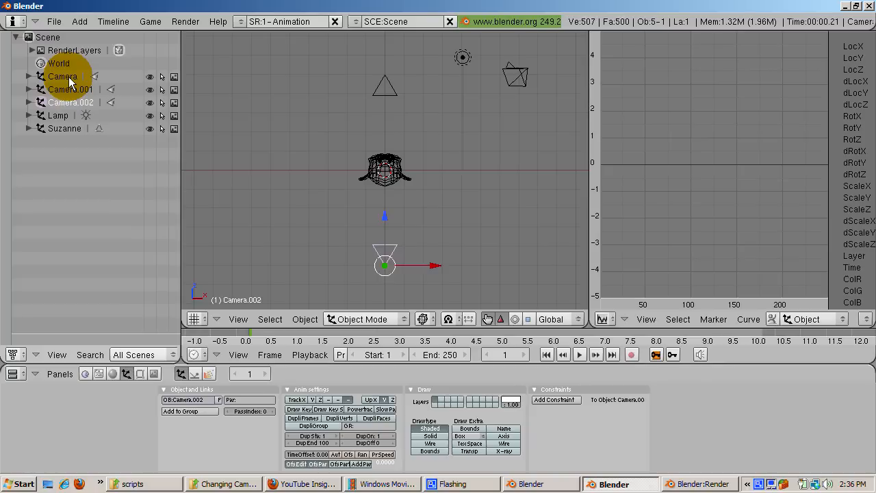
- Rename Camera, Camera.001 and Camera.002 to 1,101,201, 50,125,225 and 75,175,240
click(63, 77)
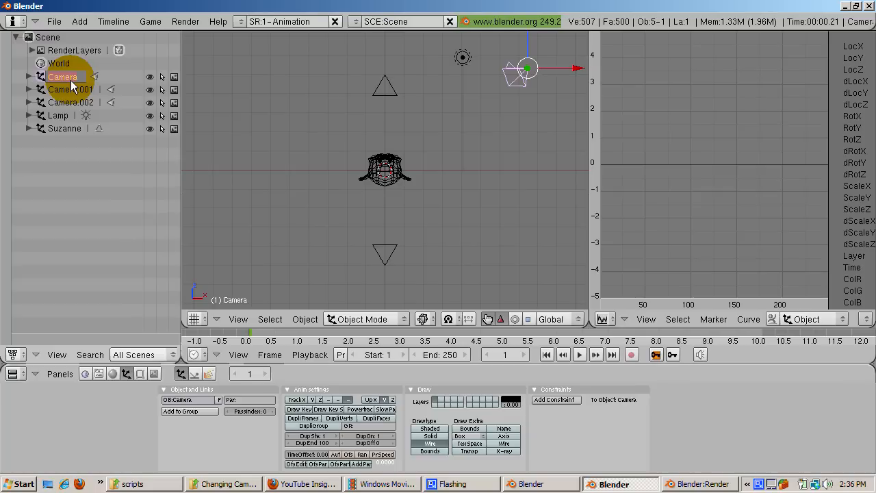
double_click(63, 77)
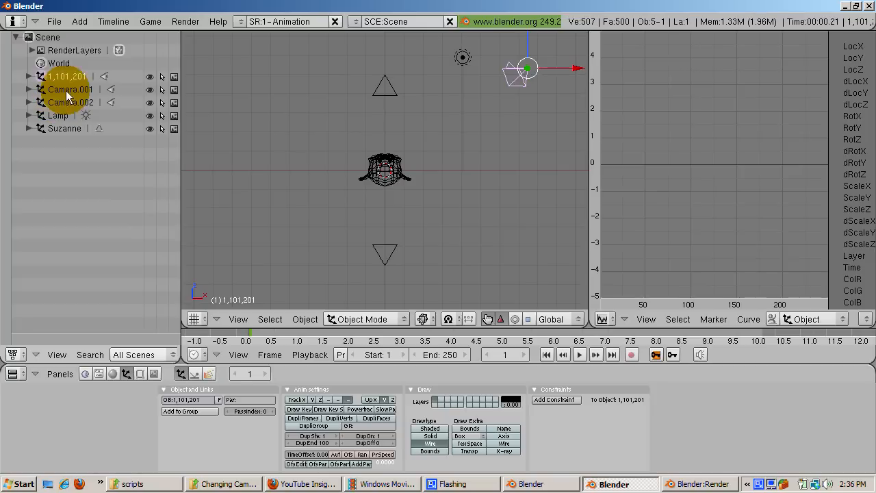
click(71, 89)
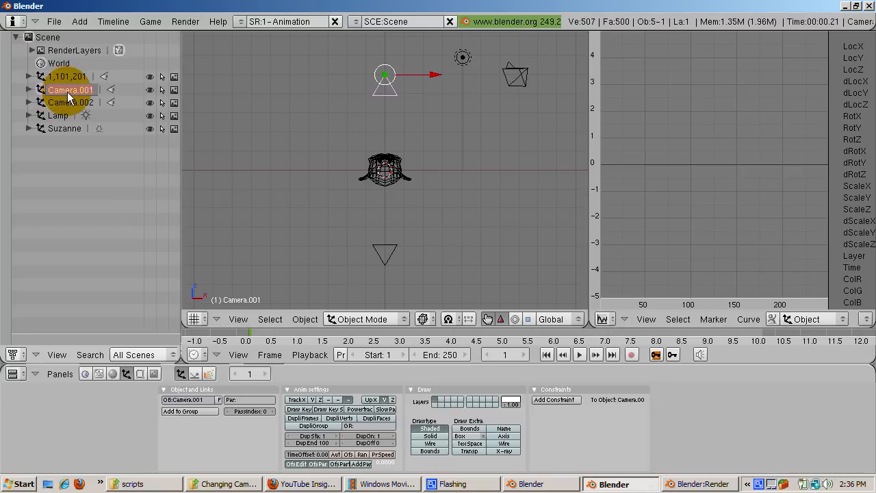
double_click(69, 90)
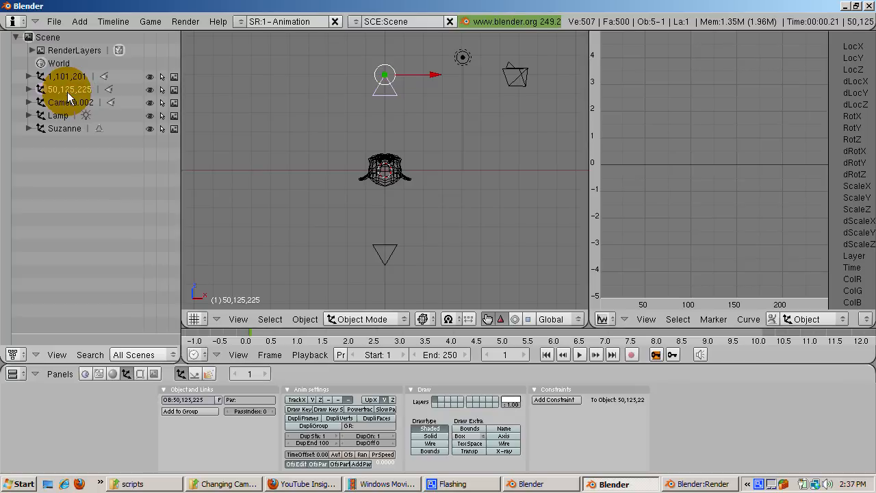
click(71, 102)
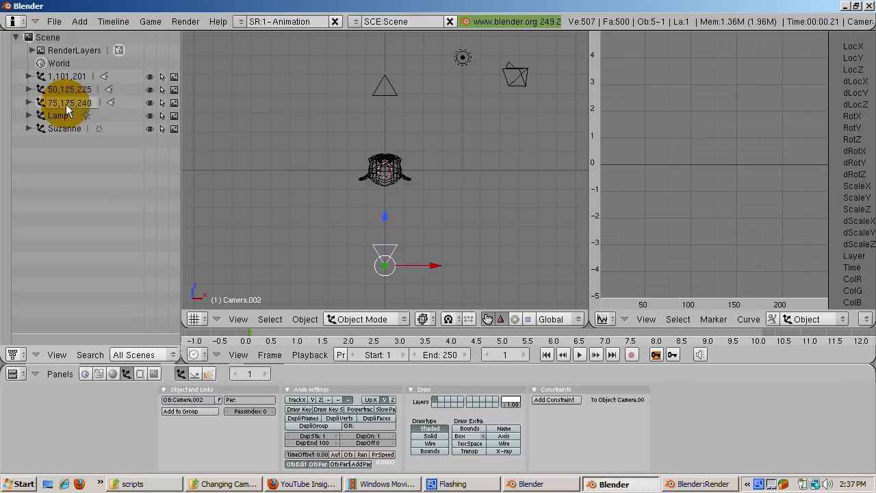
- Confirm the third camera's name and switch to the 5-Scripting screen layout
click(68, 101)
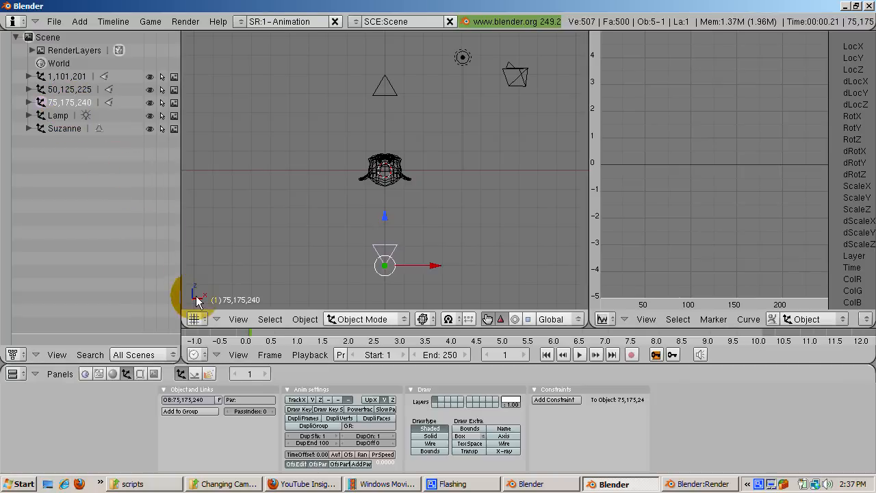
mouse_move(235, 11)
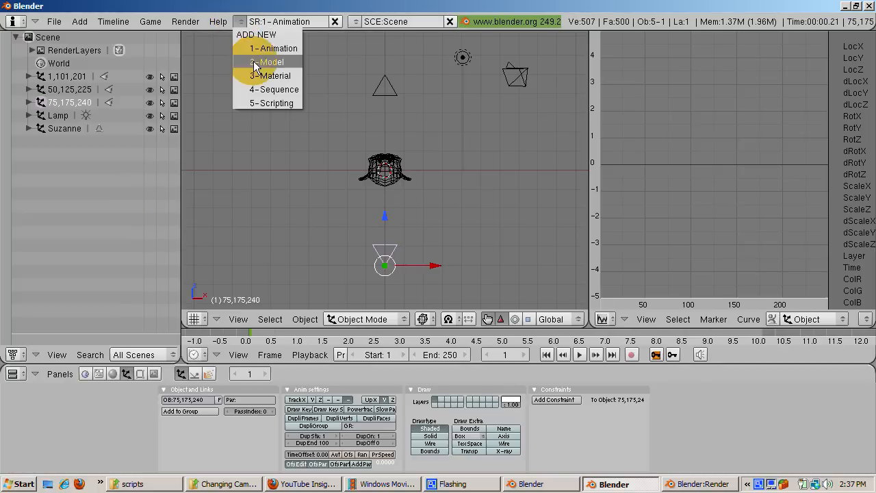
click(274, 103)
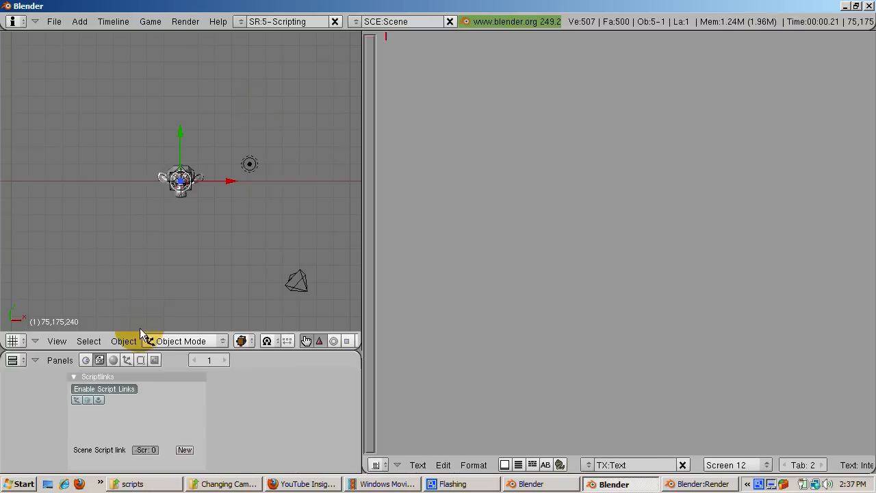
- Enable scene script links and link camera.py to the FrameChanged event
click(422, 465)
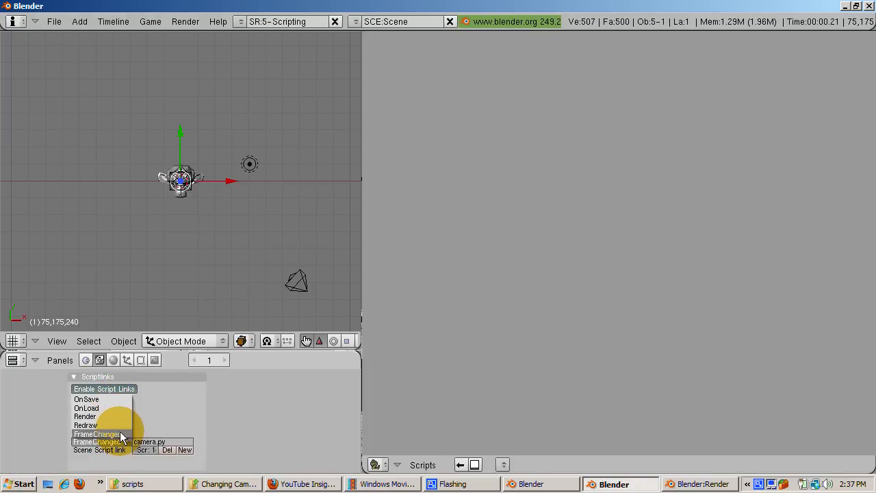
click(96, 434)
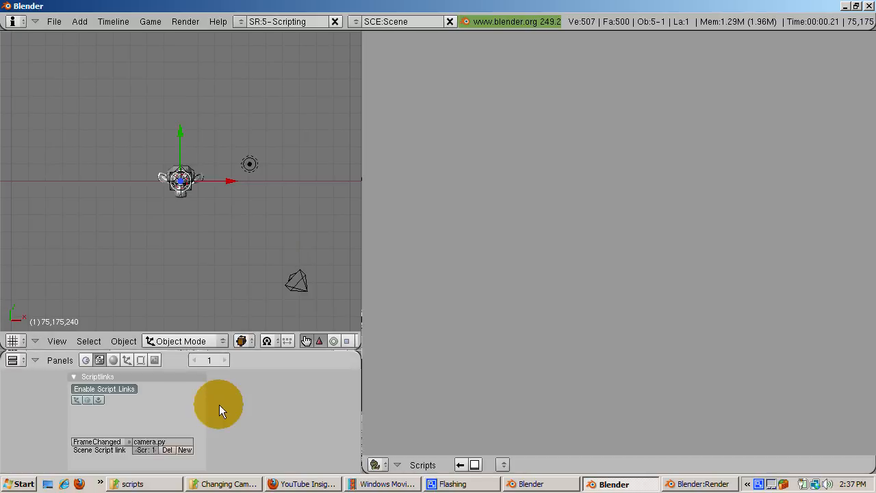
mouse_move(304, 262)
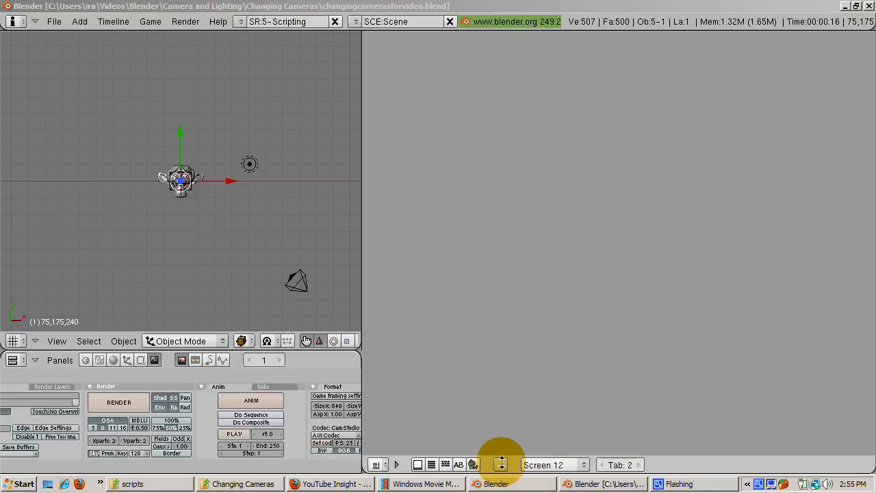
- Load camera_changer.py from the scripts folder into the Text window via OPEN NEW
click(501, 465)
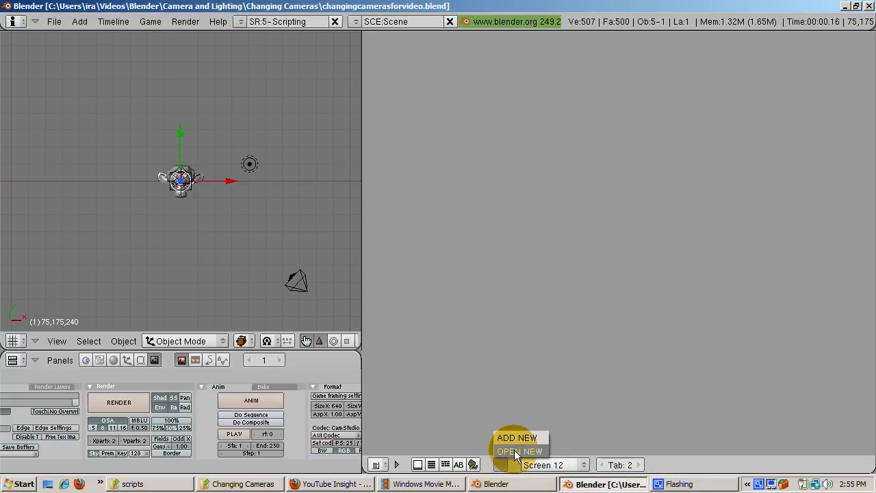
click(519, 450)
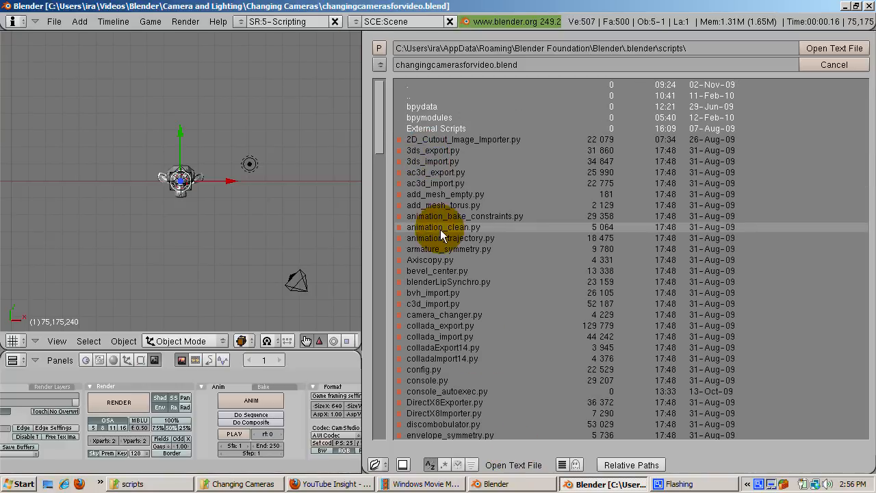
mouse_move(449, 322)
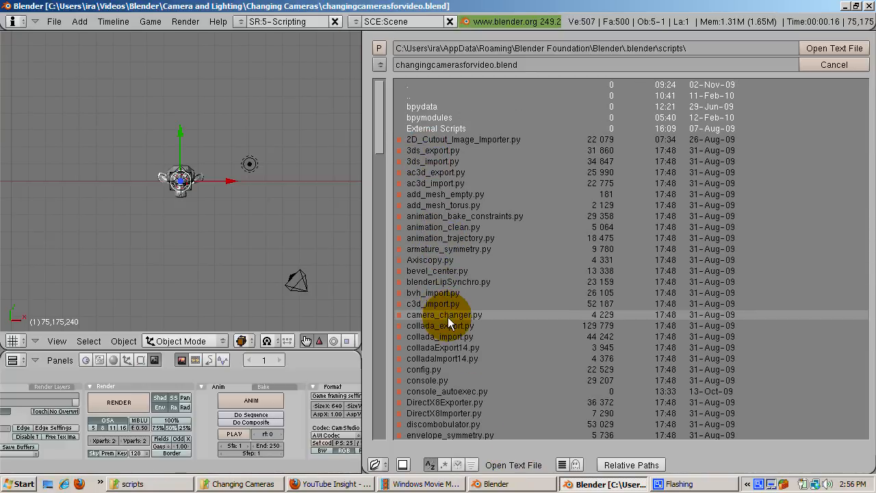
click(444, 313)
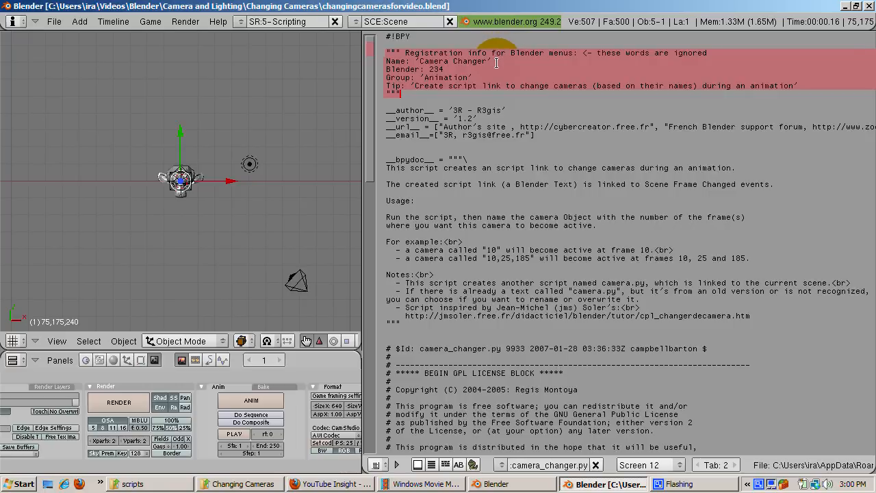
mouse_move(408, 67)
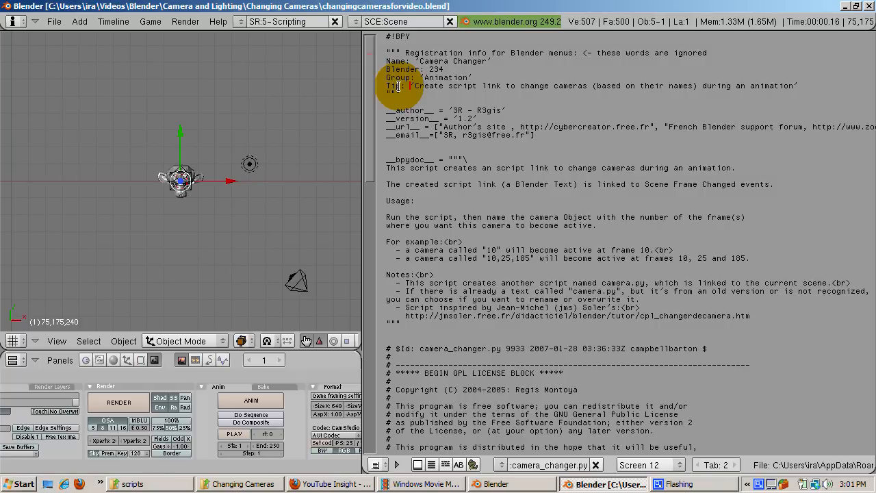
scroll(down, 3)
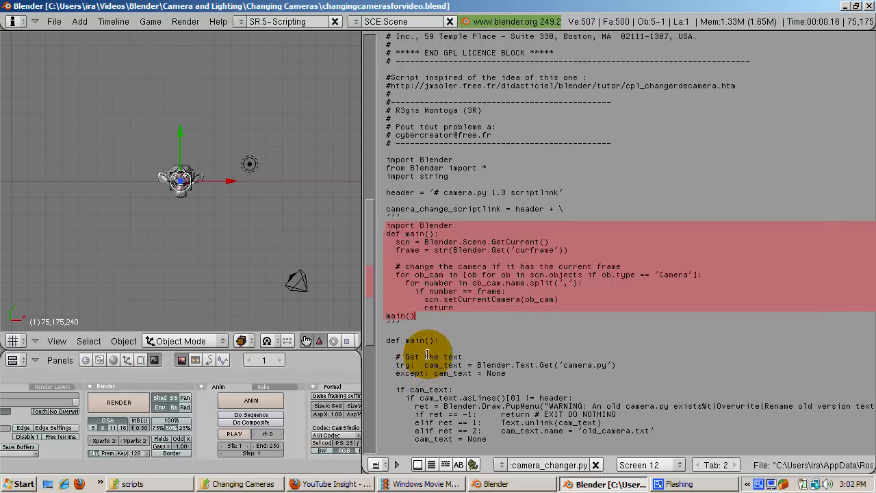
scroll(down, 3)
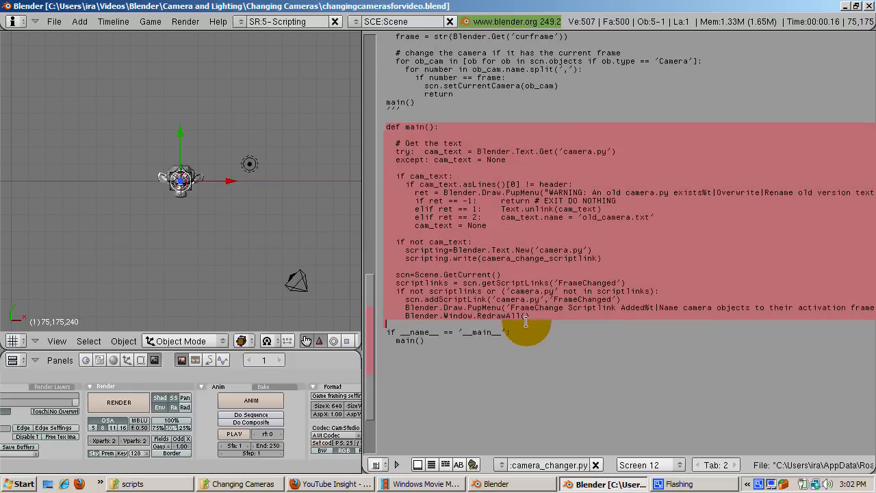
mouse_move(546, 336)
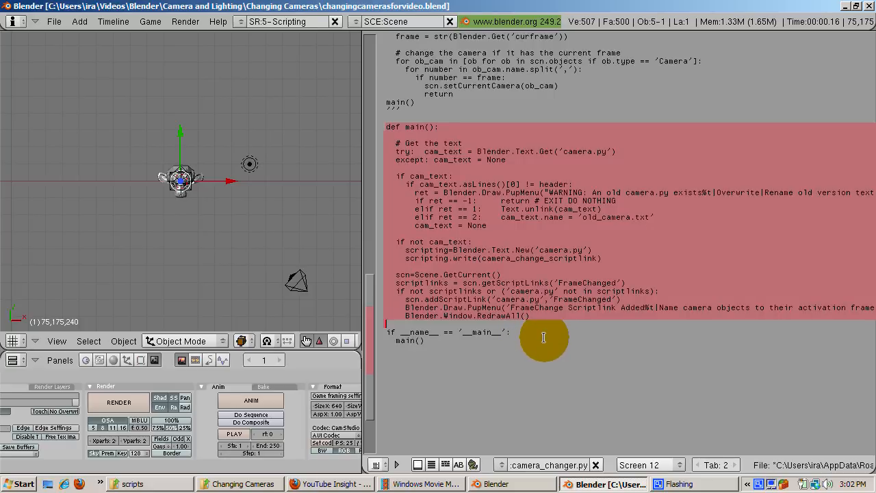
mouse_move(537, 364)
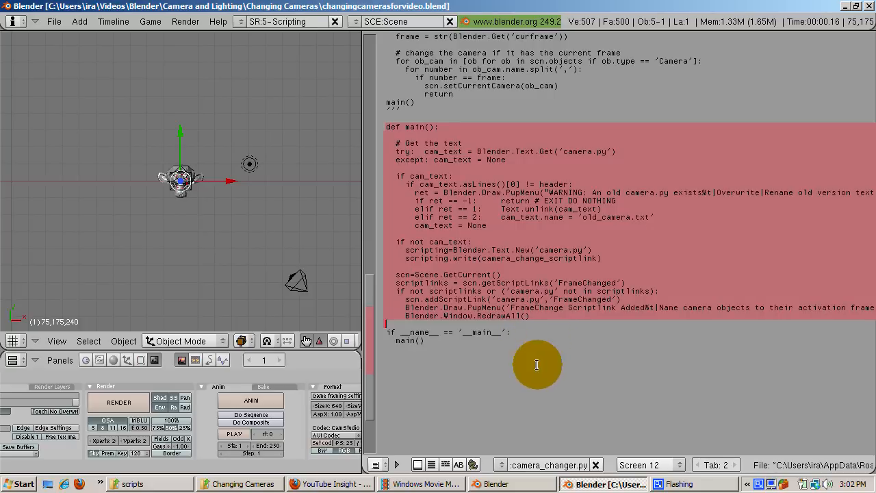
mouse_move(724, 452)
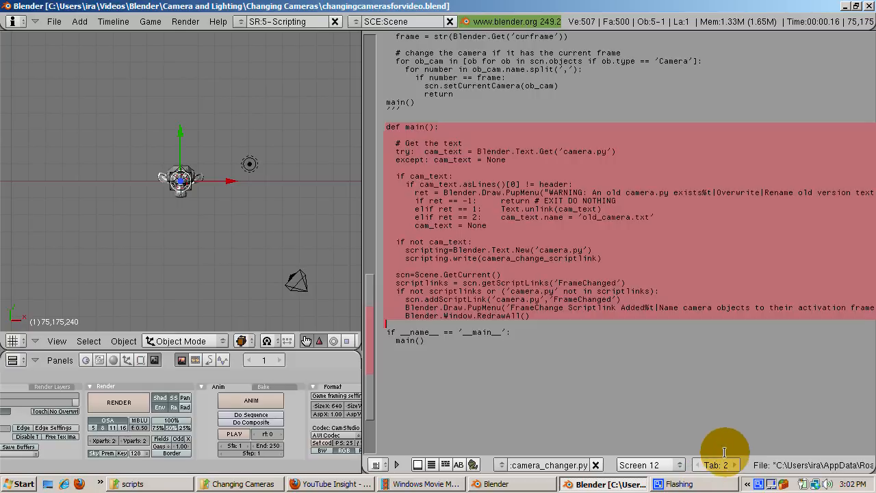
mouse_move(526, 329)
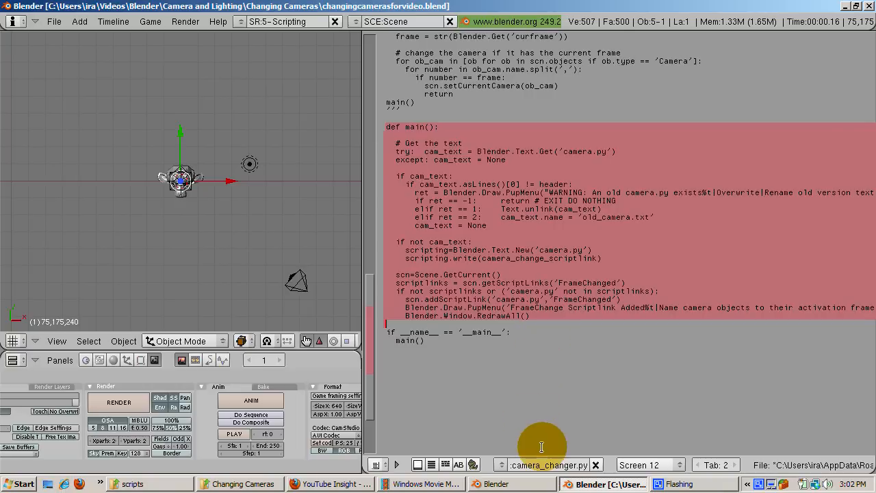
mouse_move(770, 449)
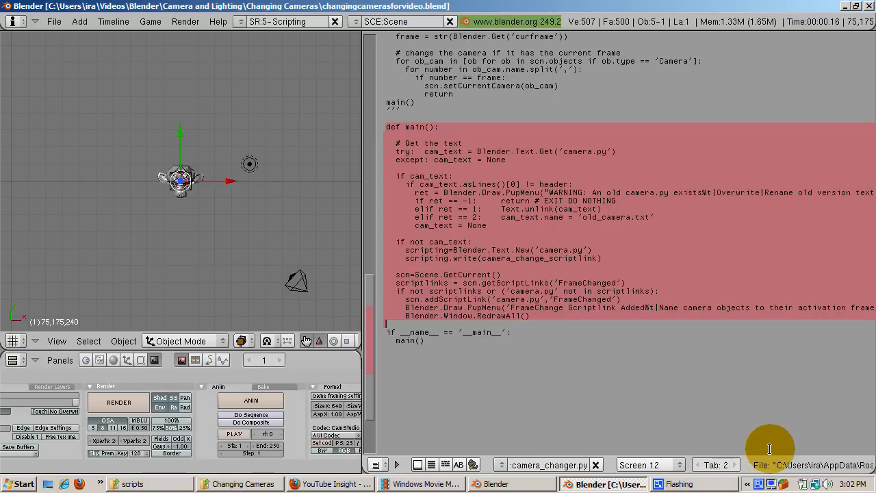
mouse_move(547, 336)
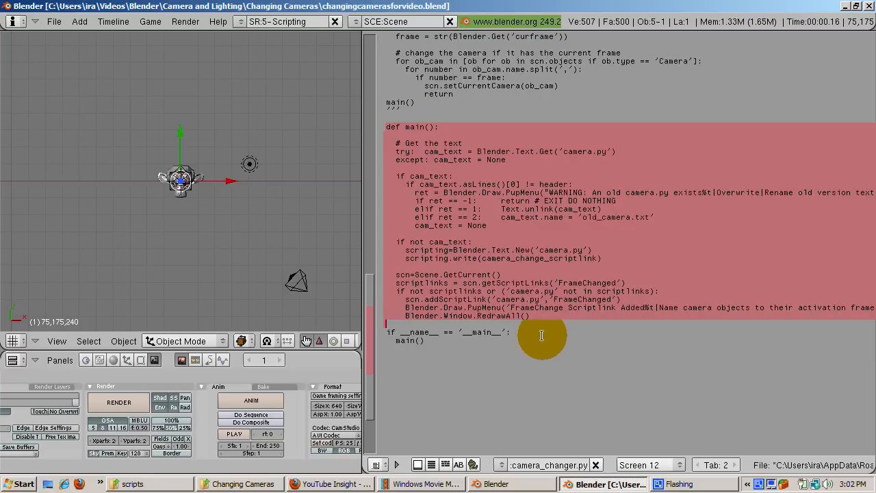
mouse_move(562, 449)
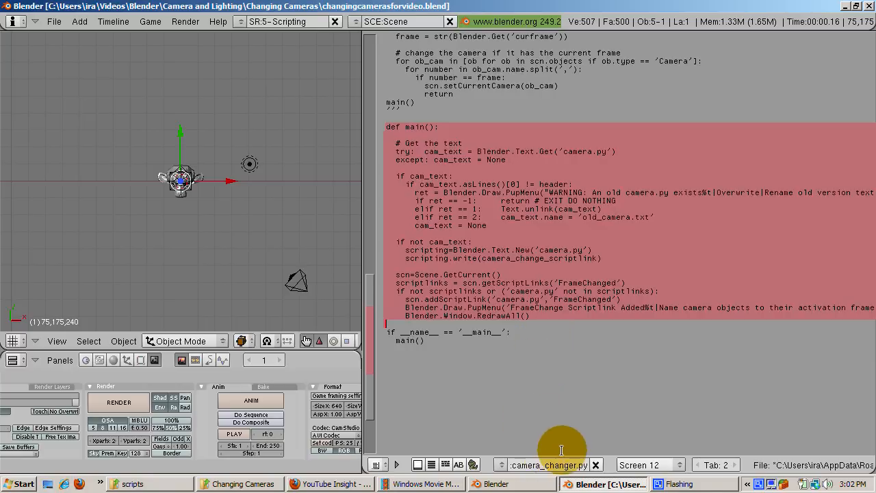